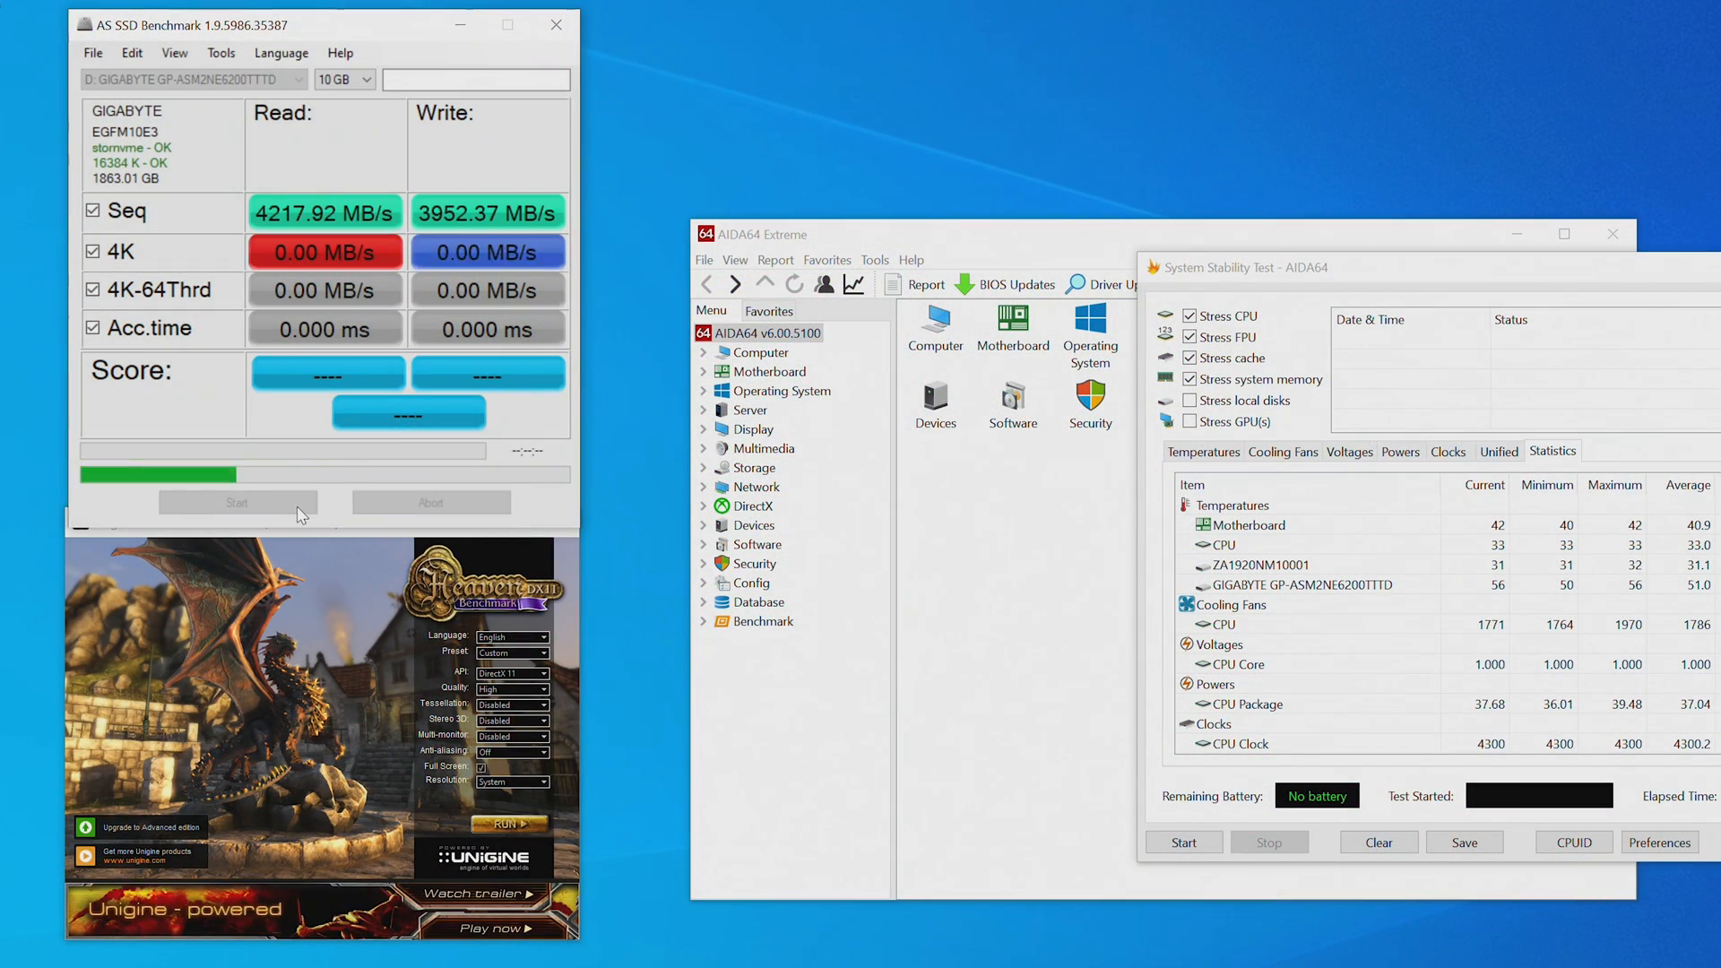
# Start the AS SSD Benchmark on the GIGABYTE drive while the AIDA64 stability test runs.
pyautogui.click(237, 502)
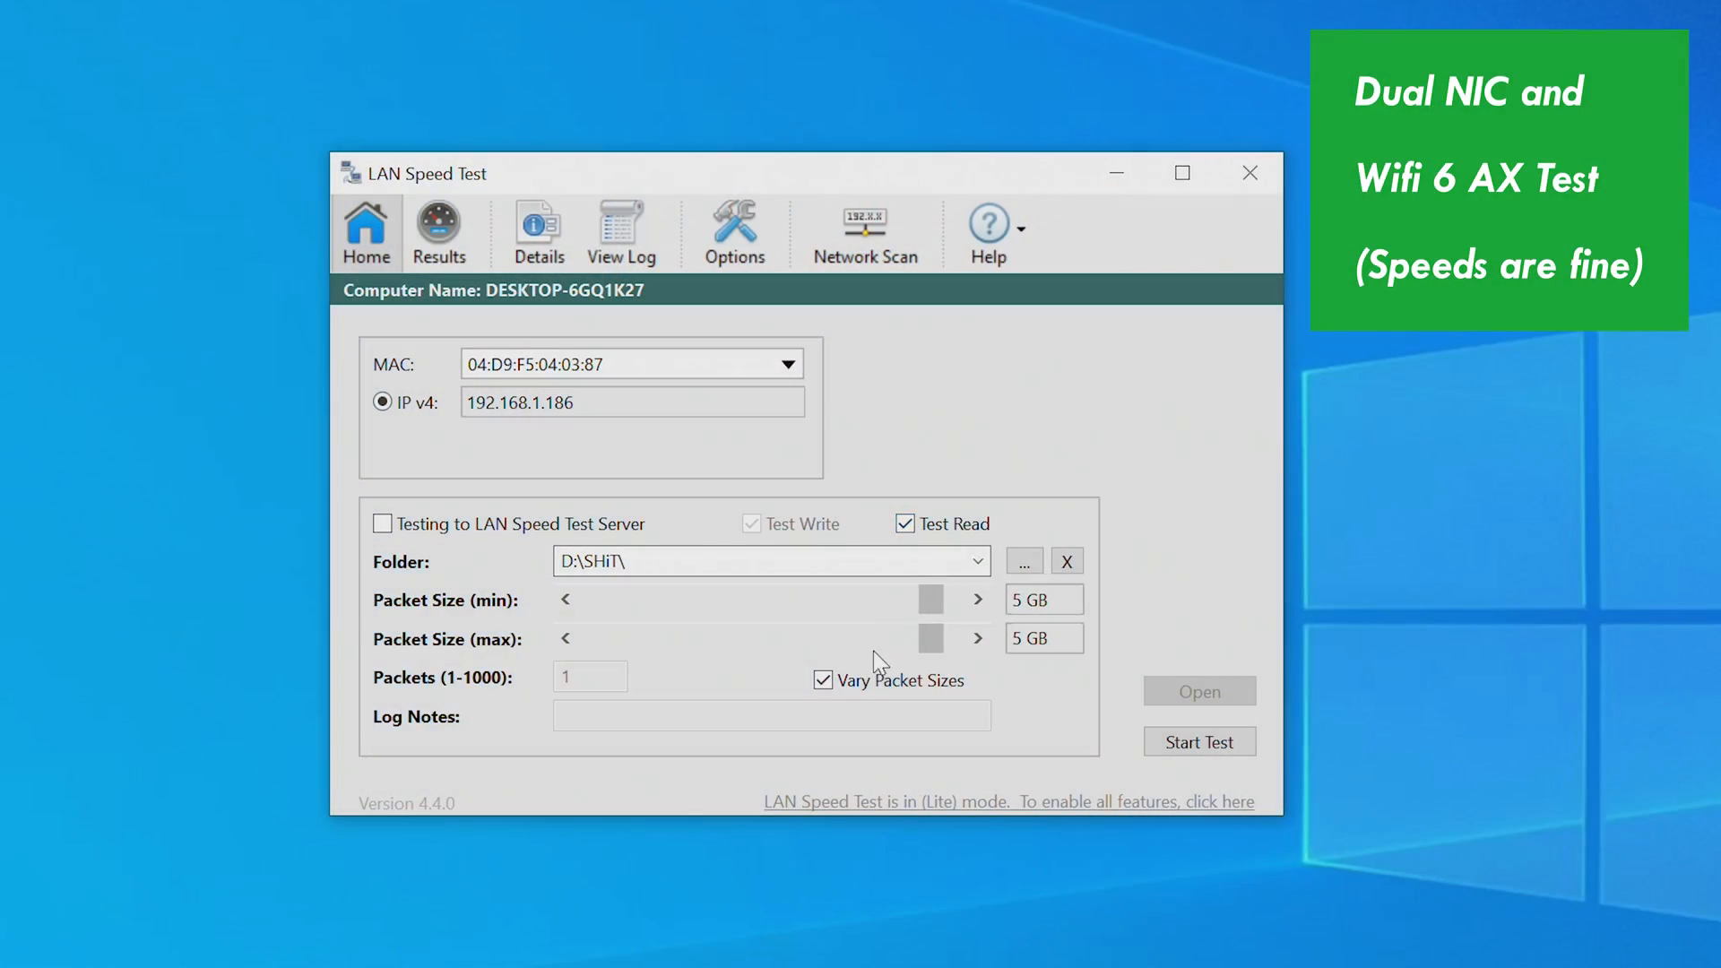
# Run the 5 GB LAN transfer test and show its results, about 1.23 Gbps average write throughput.
pyautogui.click(1200, 740)
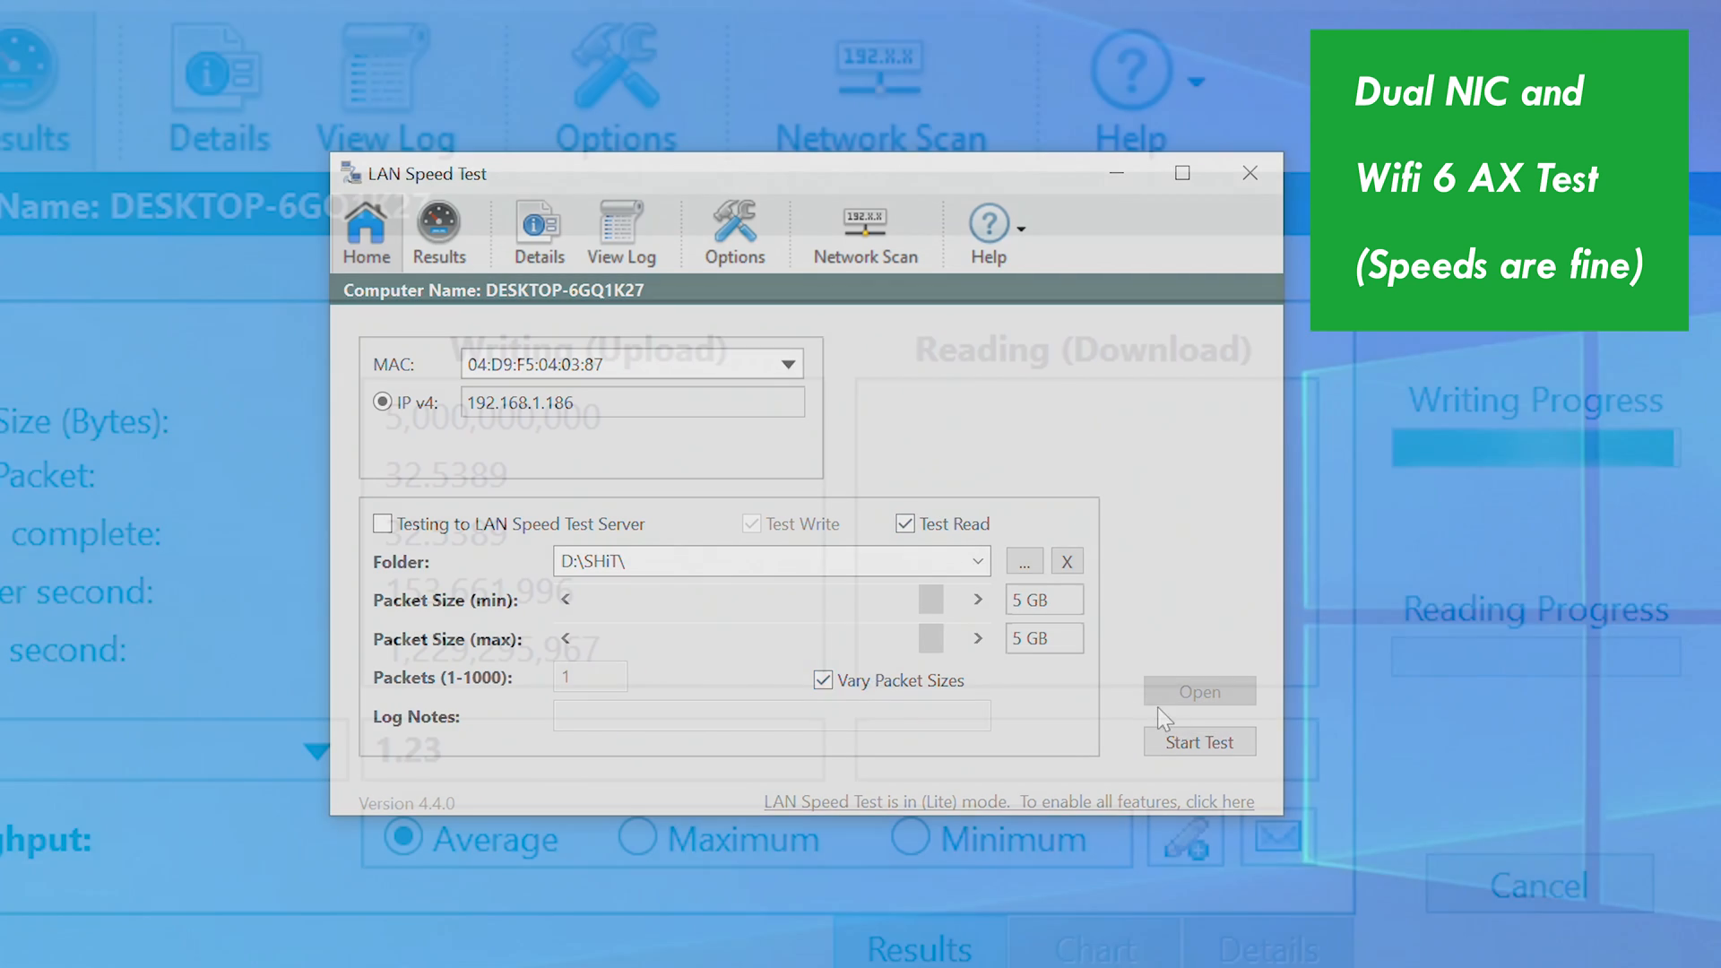
pyautogui.click(1248, 174)
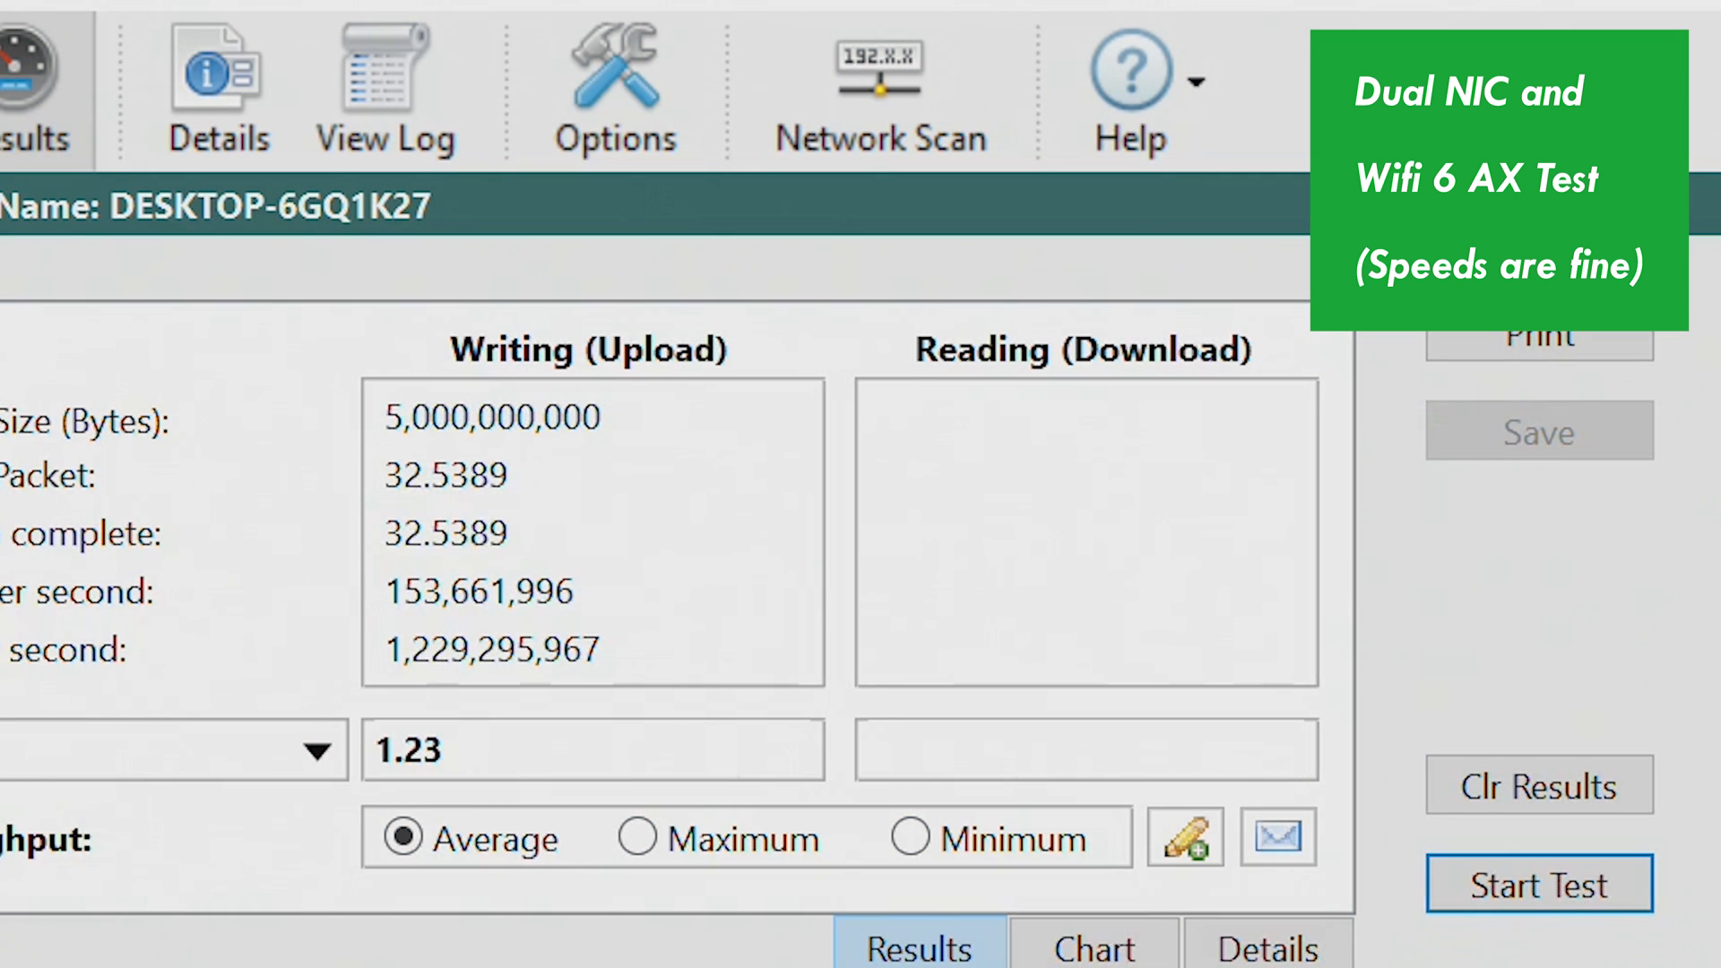
pyautogui.click(1536, 884)
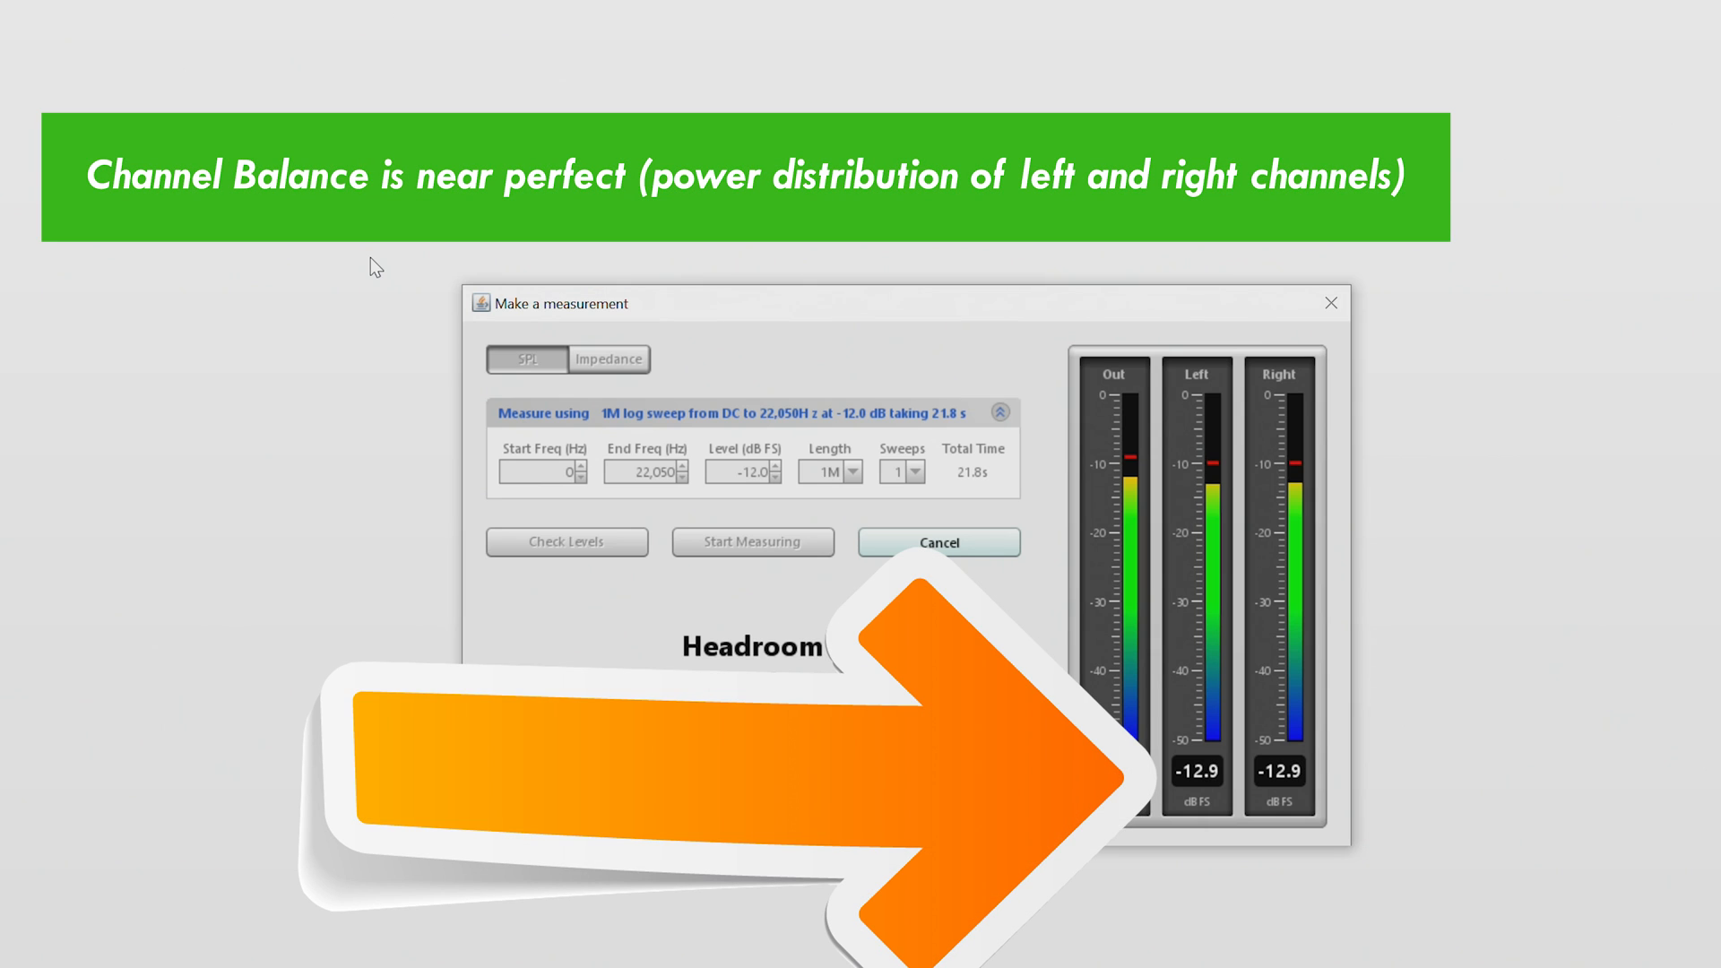
# Measure left and right channel levels in REW and show the SPL & Phase frequency response graph.
pyautogui.click(751, 541)
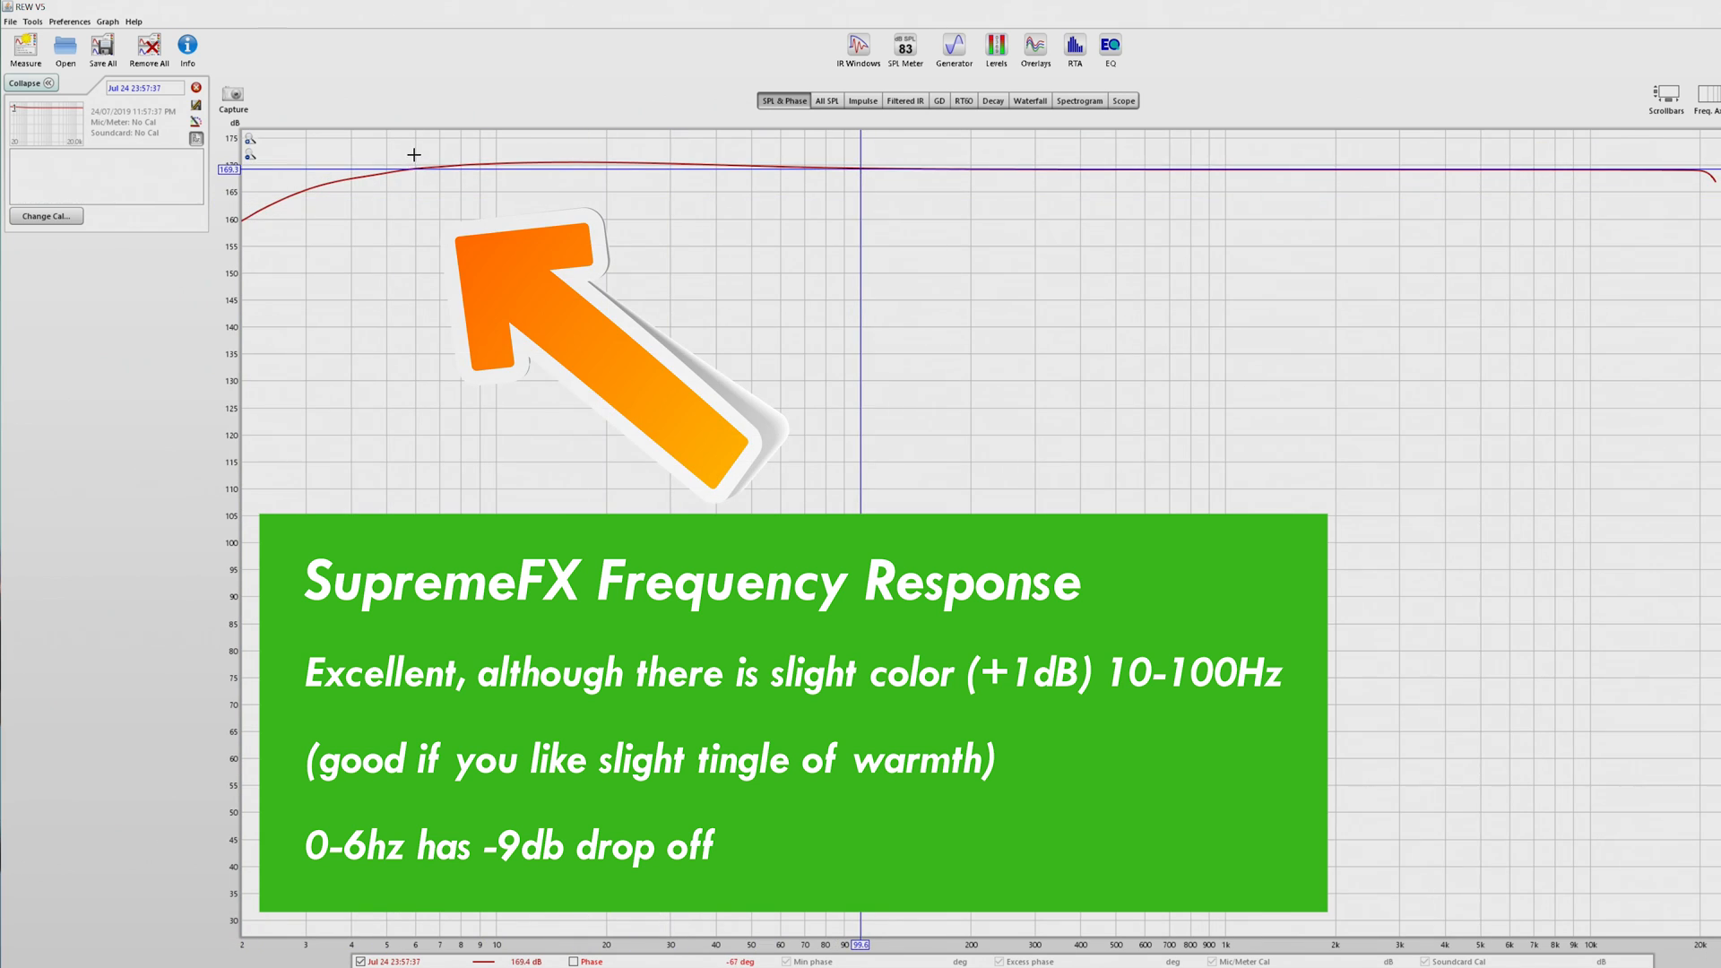
pyautogui.click(414, 170)
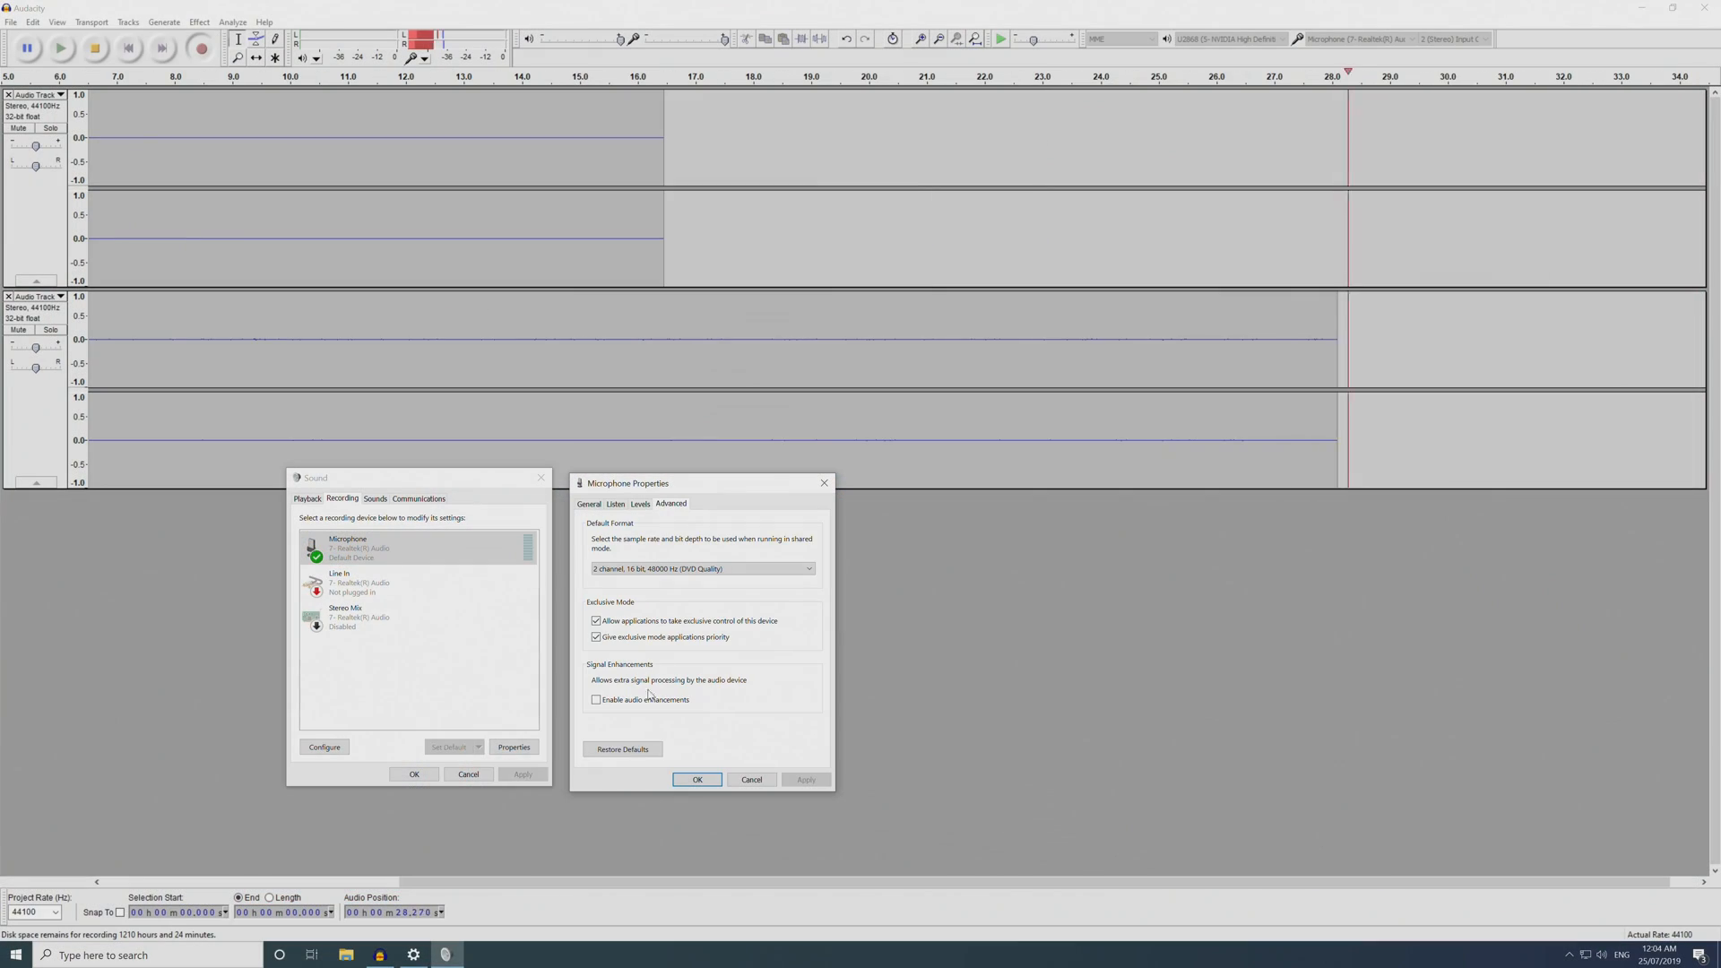
# Set the microphone to listen through playback with level 100 and +30 dB boost for Audacity recording.
pyautogui.click(696, 780)
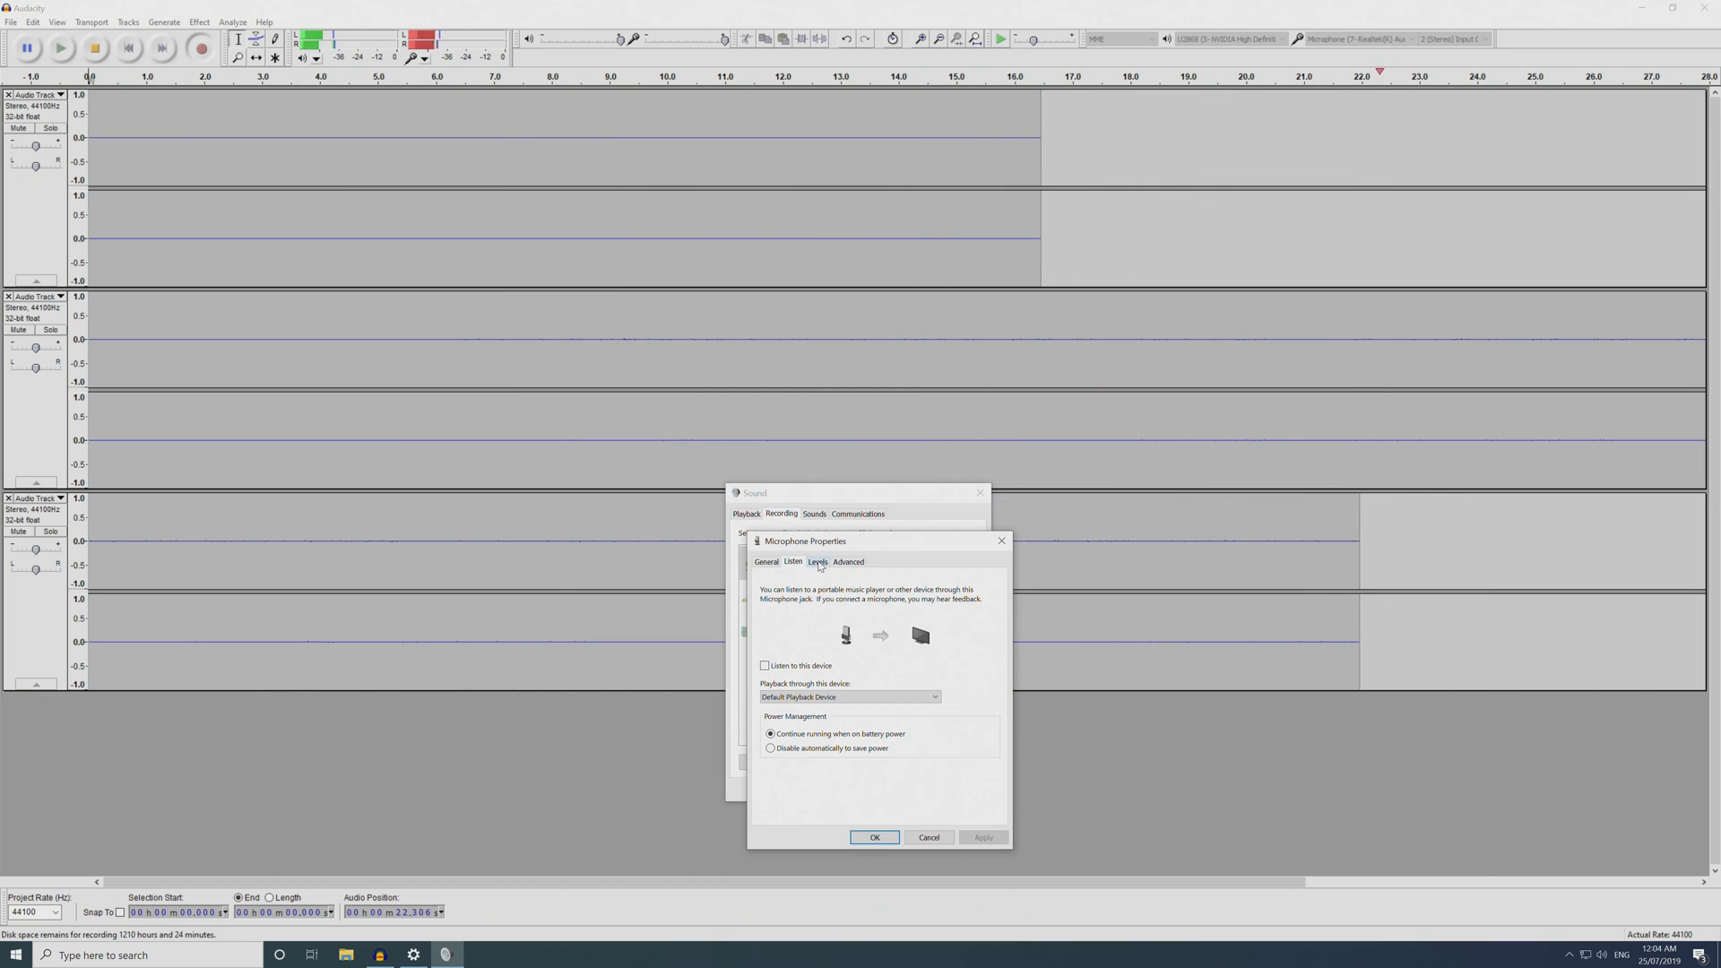
pyautogui.click(765, 665)
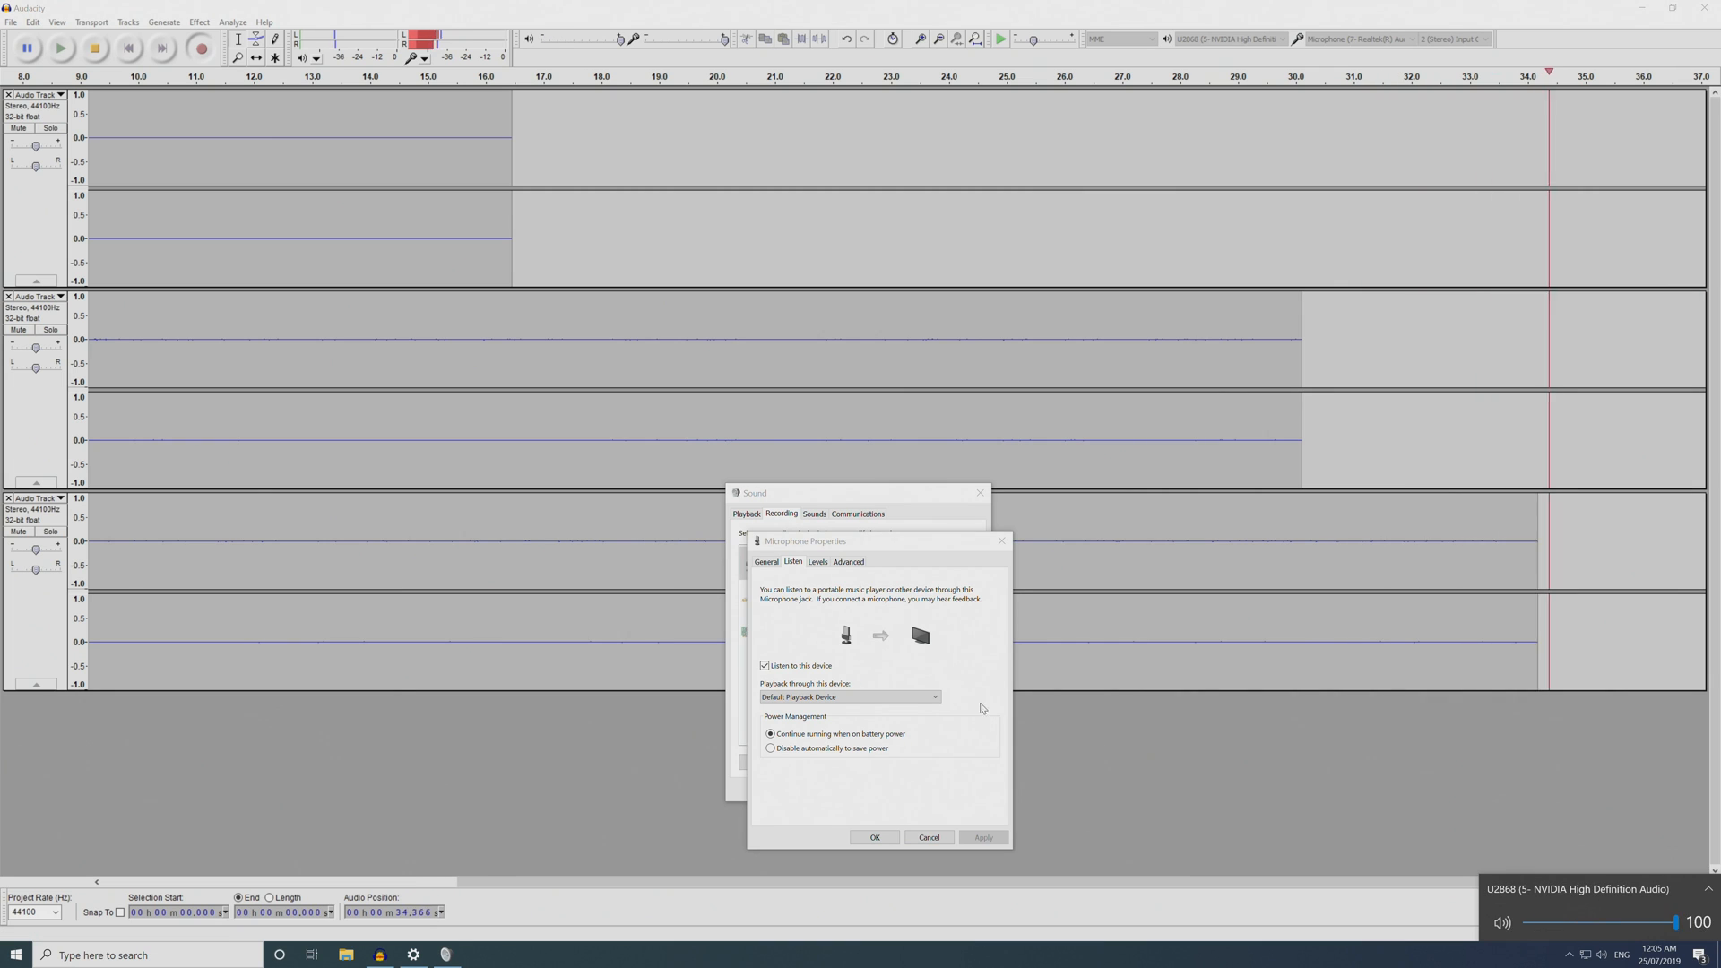
pyautogui.click(818, 561)
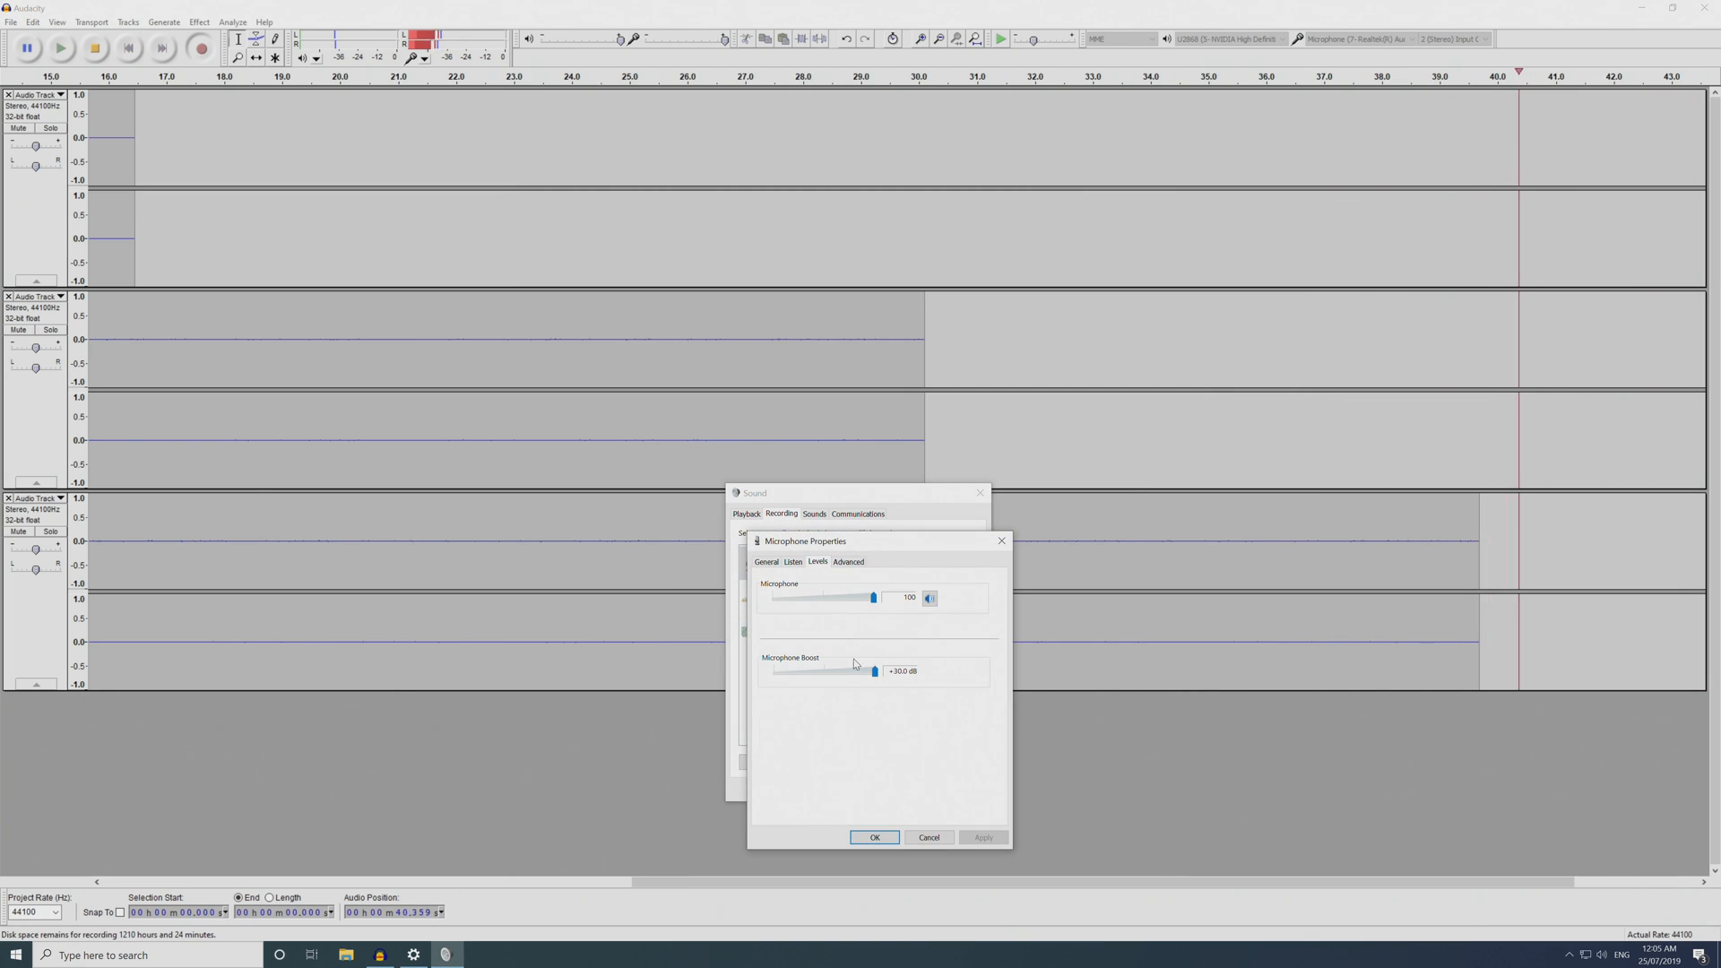
pyautogui.click(875, 838)
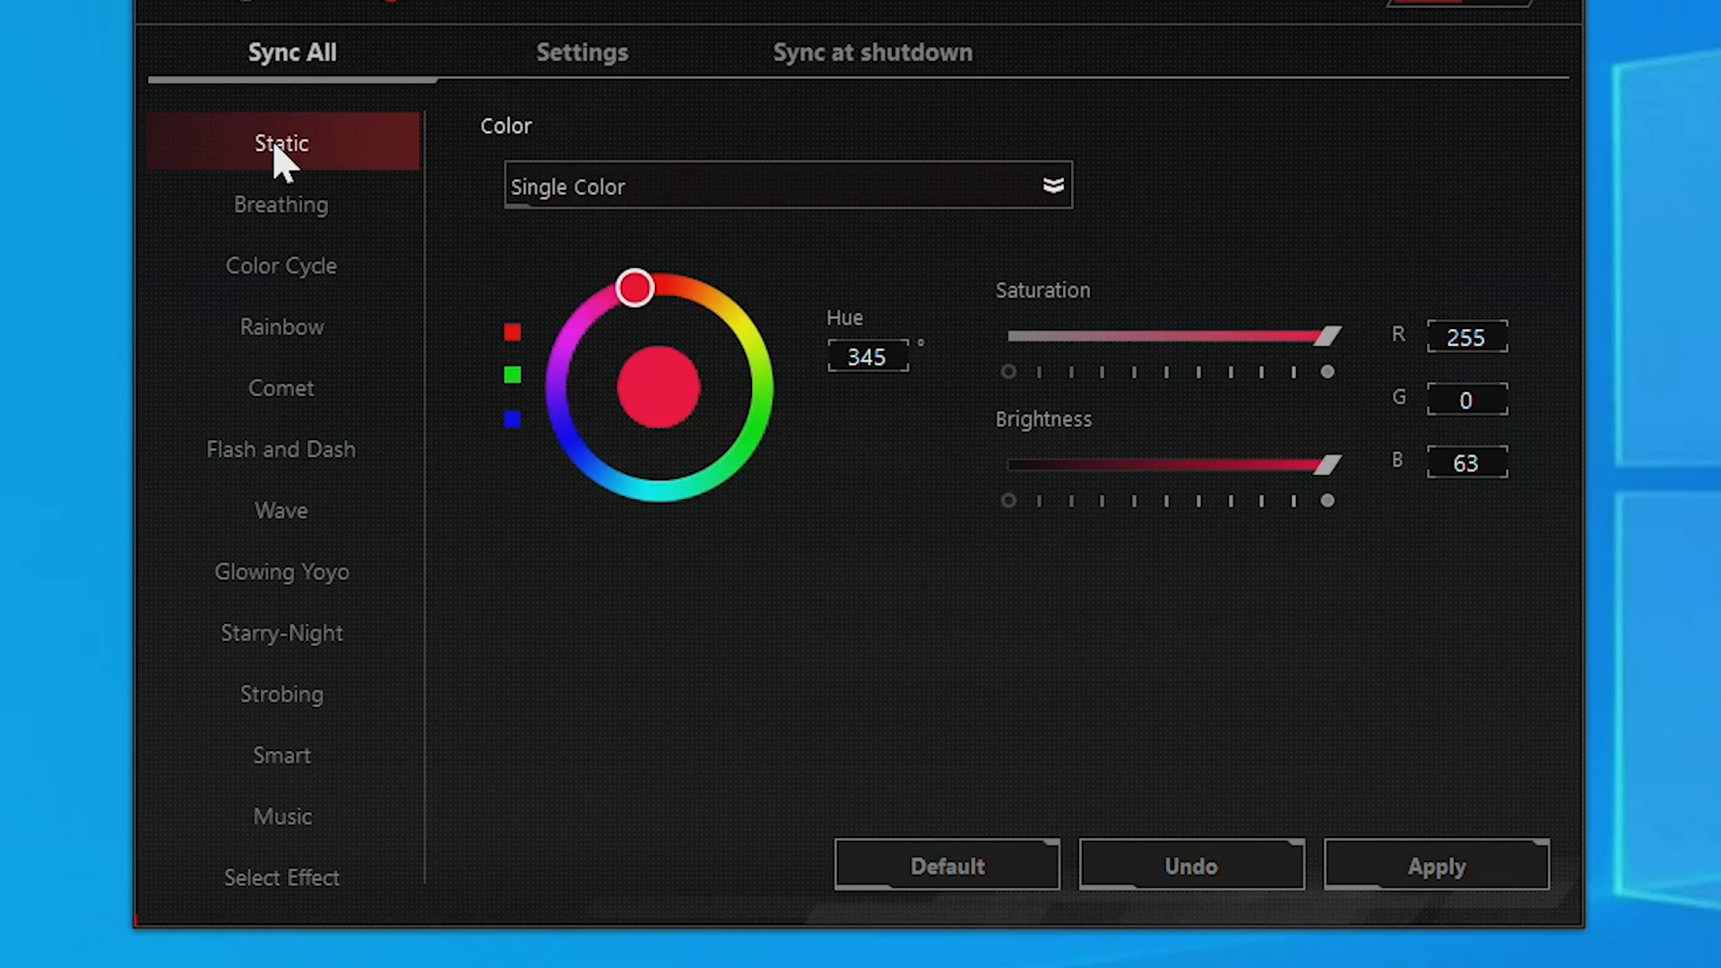
# Change the synced red Aura lighting effect from Static to Breathing.
pyautogui.click(281, 205)
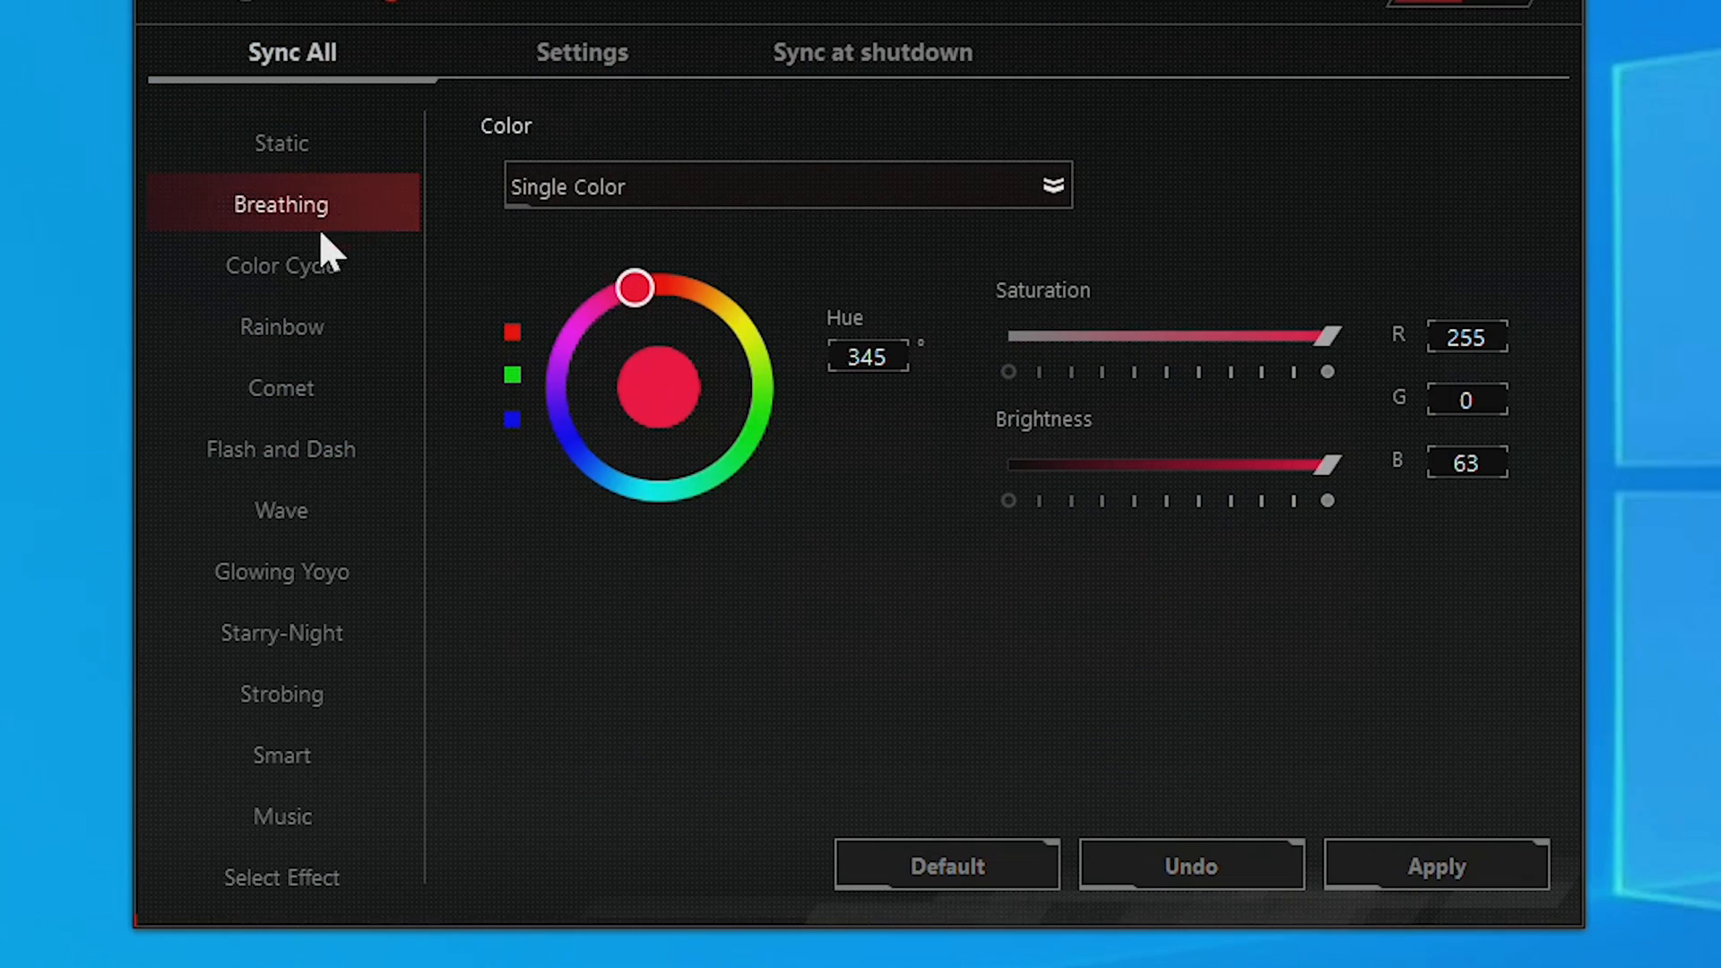
pyautogui.click(282, 327)
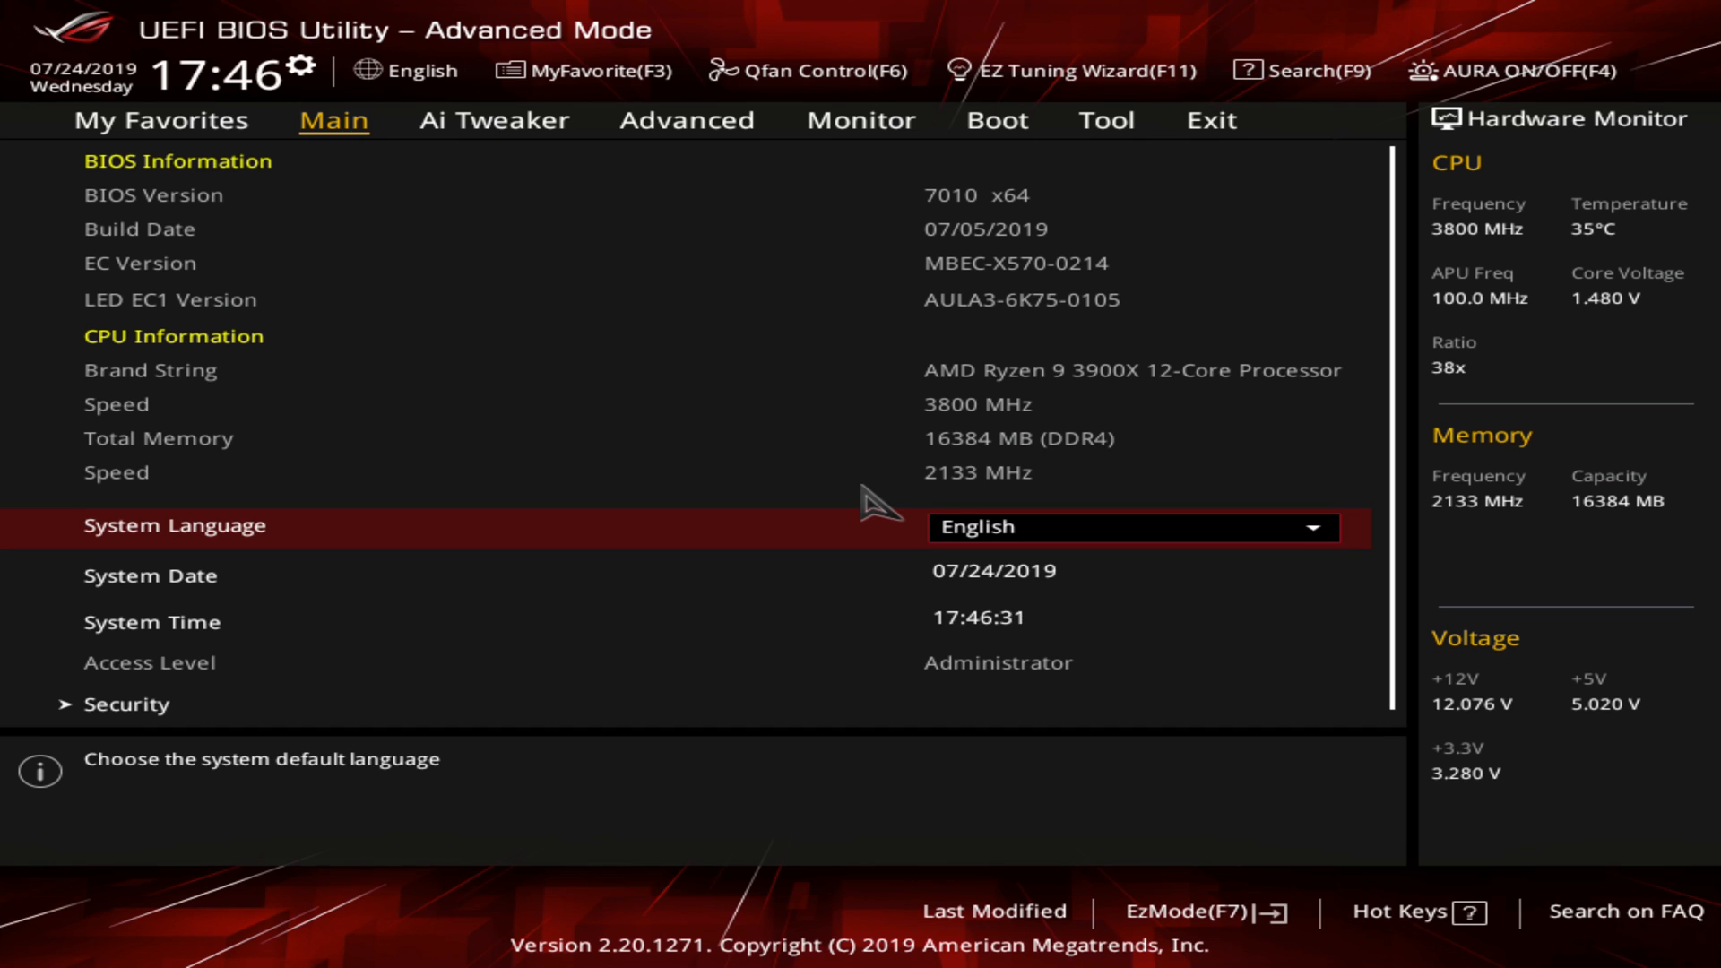
# In Ai Tweaker set D.O.C.P. DDR4-3200, CPU ratio 43.25, manual 1.36875 V core and 1.35 V DRAM voltage.
pyautogui.click(493, 120)
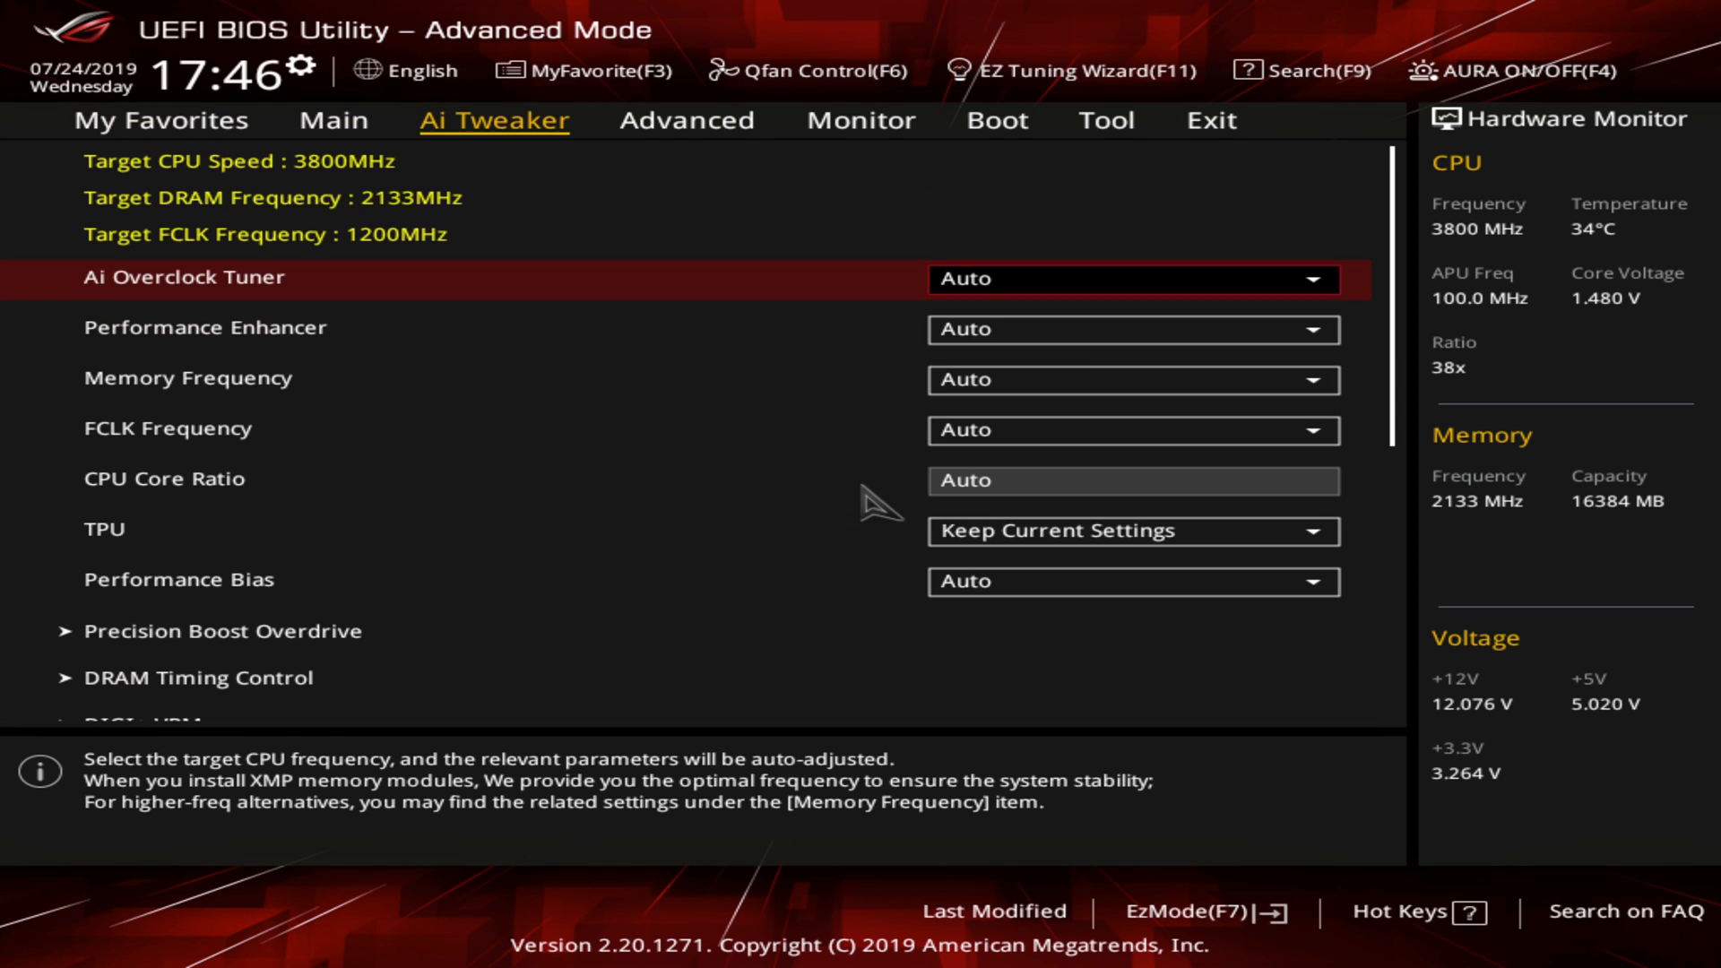
pyautogui.click(1131, 279)
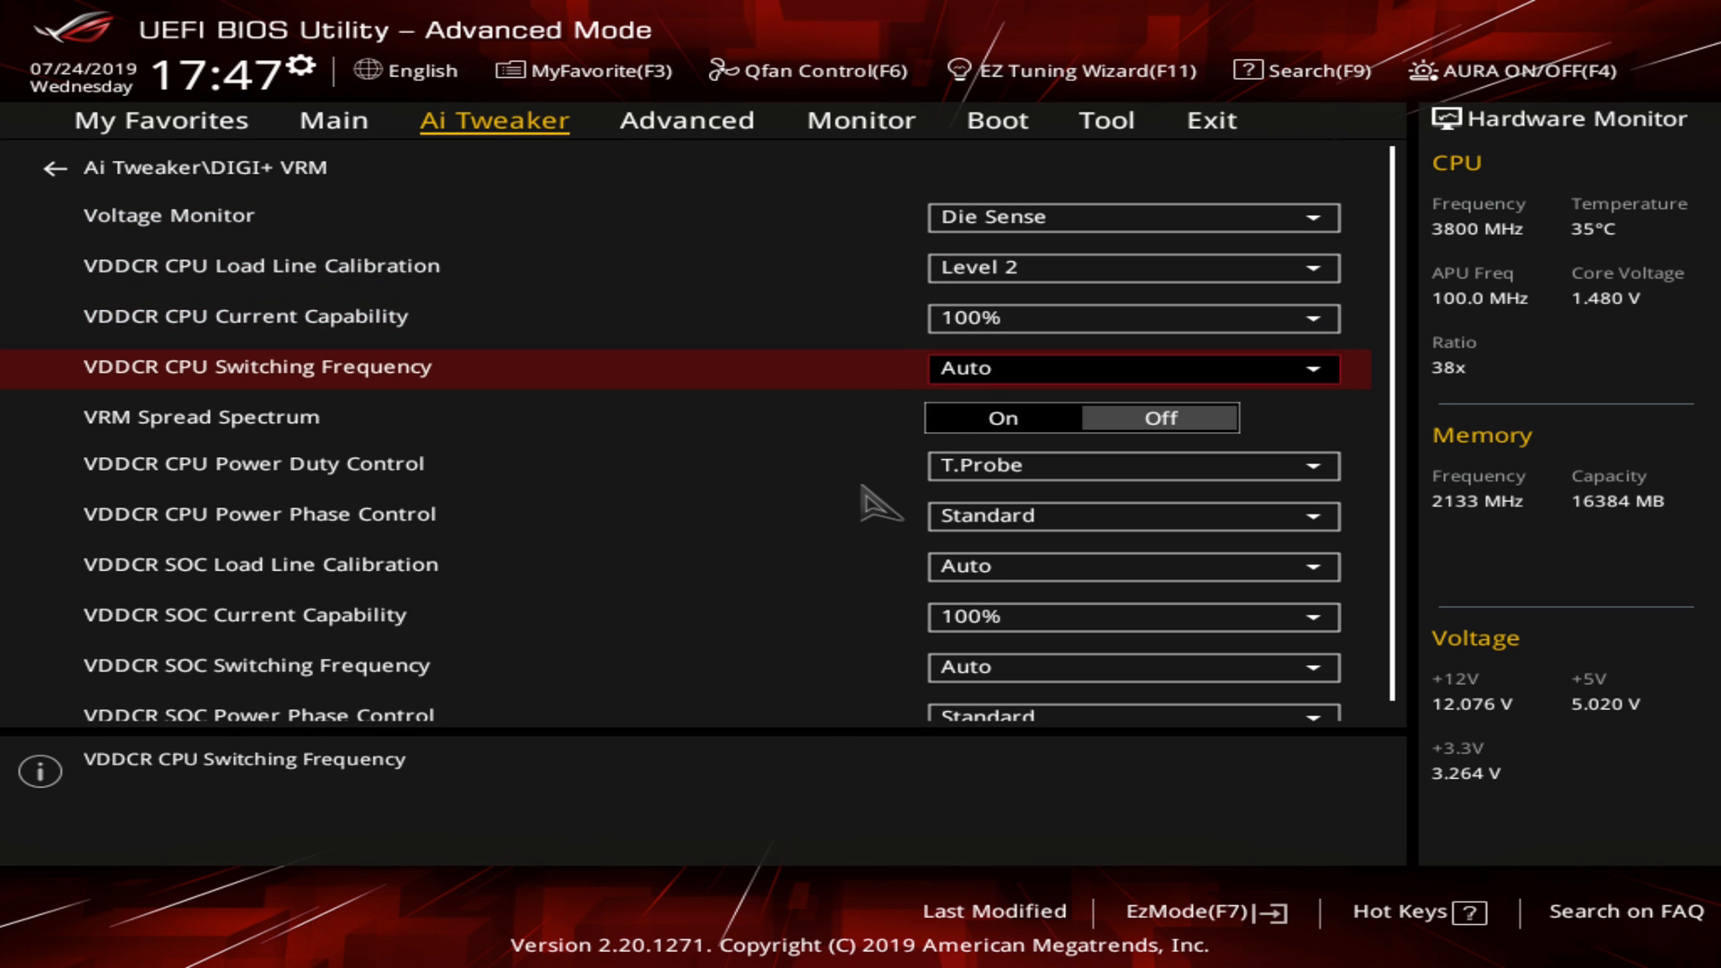
pyautogui.click(1133, 368)
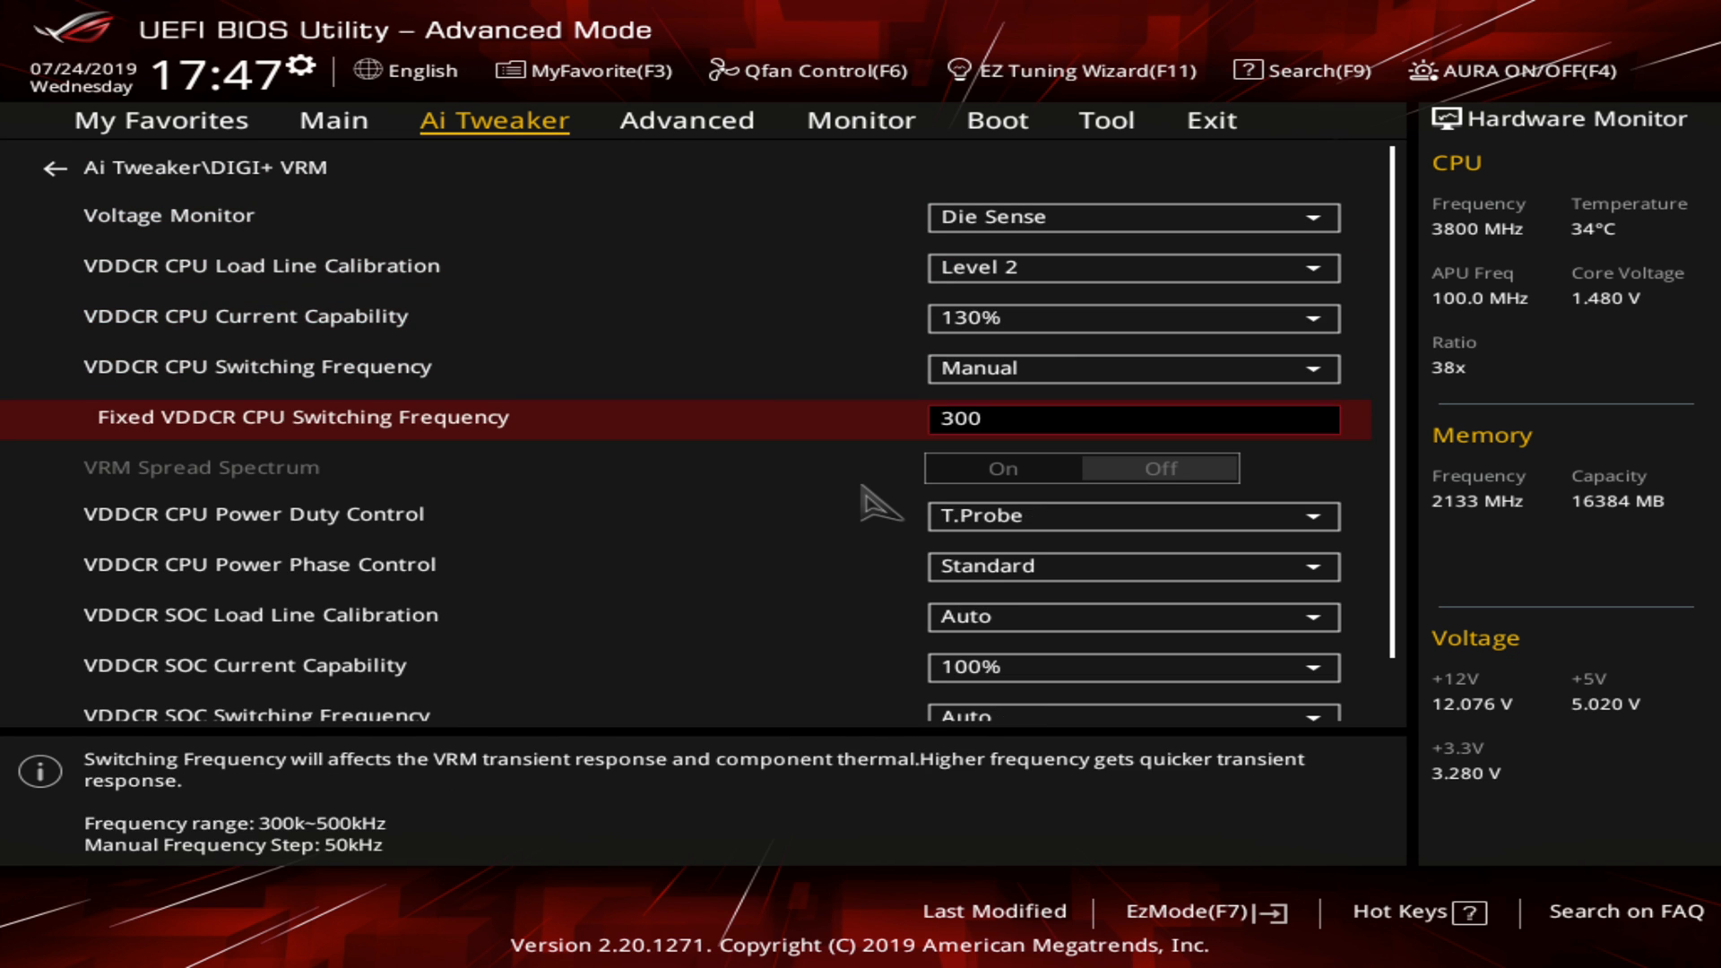
pyautogui.click(1133, 615)
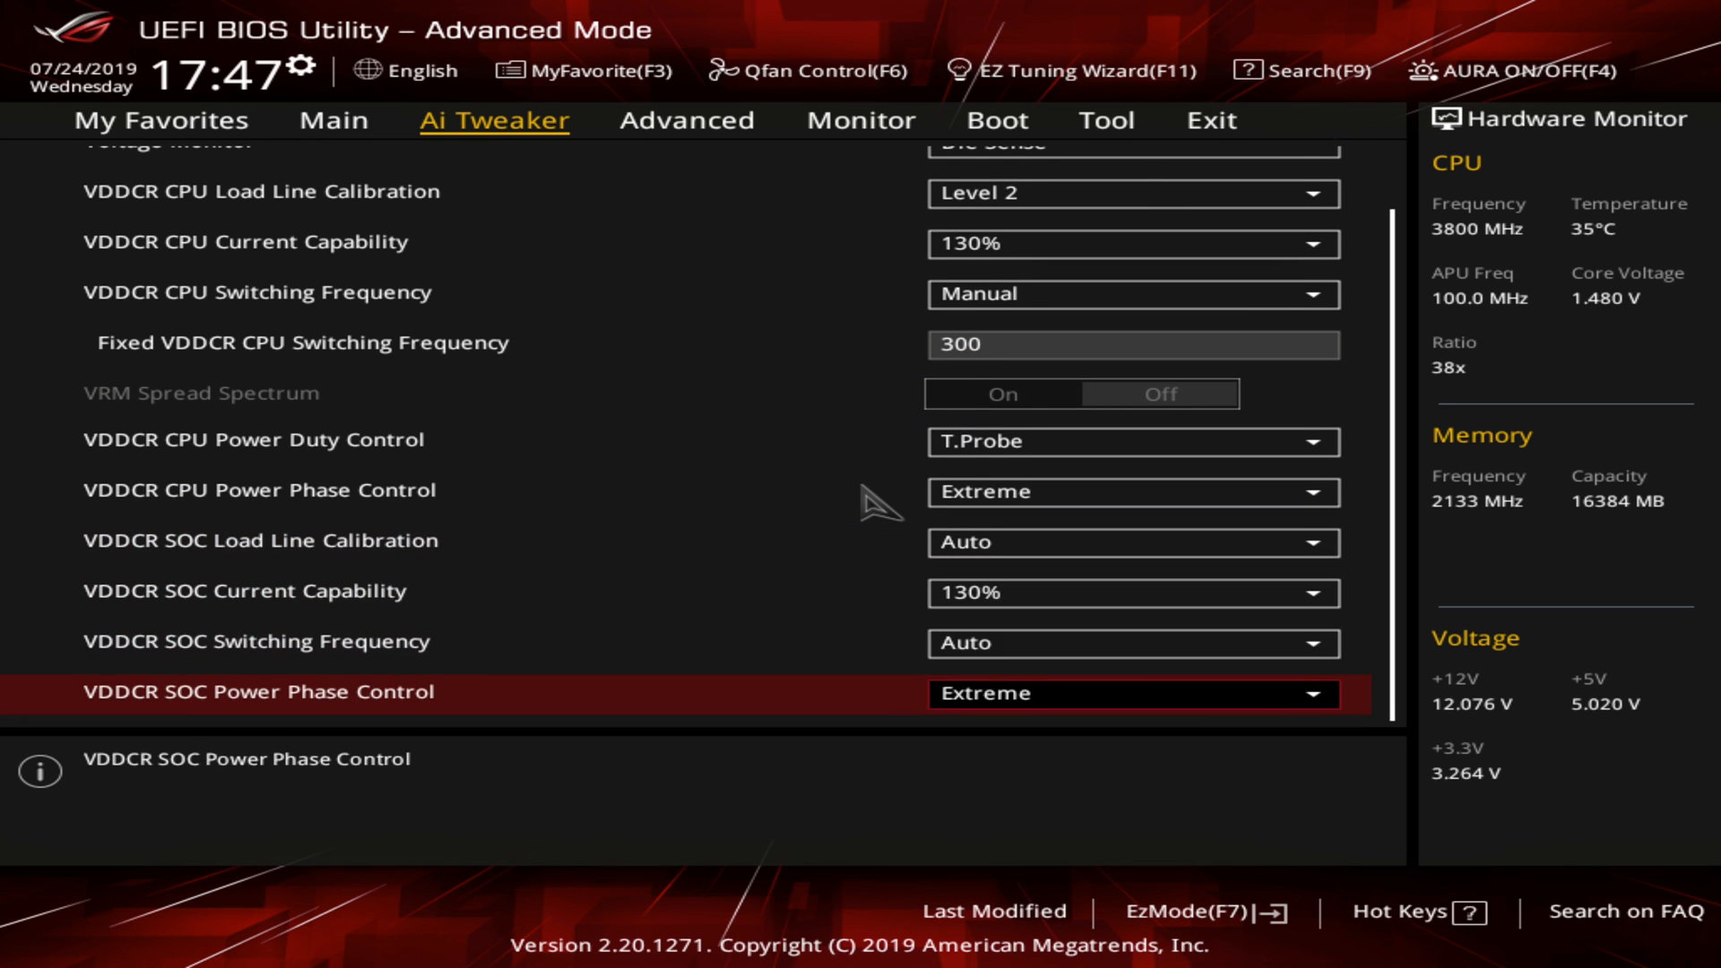
pyautogui.scroll(3)
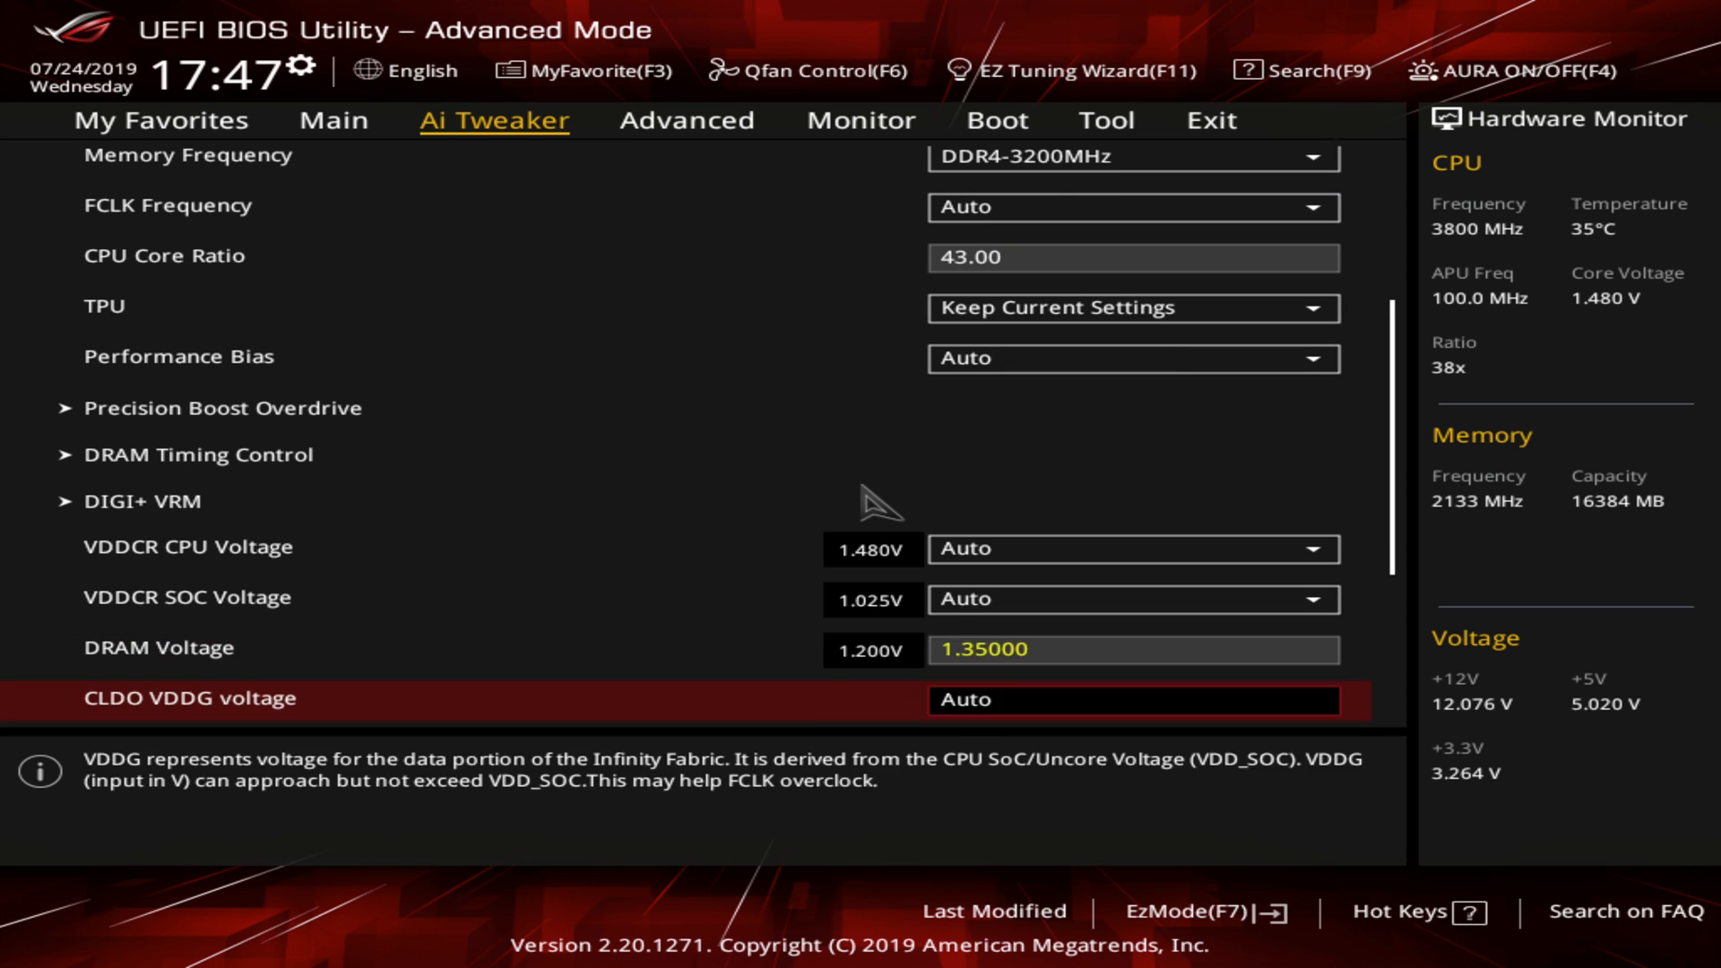
pyautogui.scroll(3)
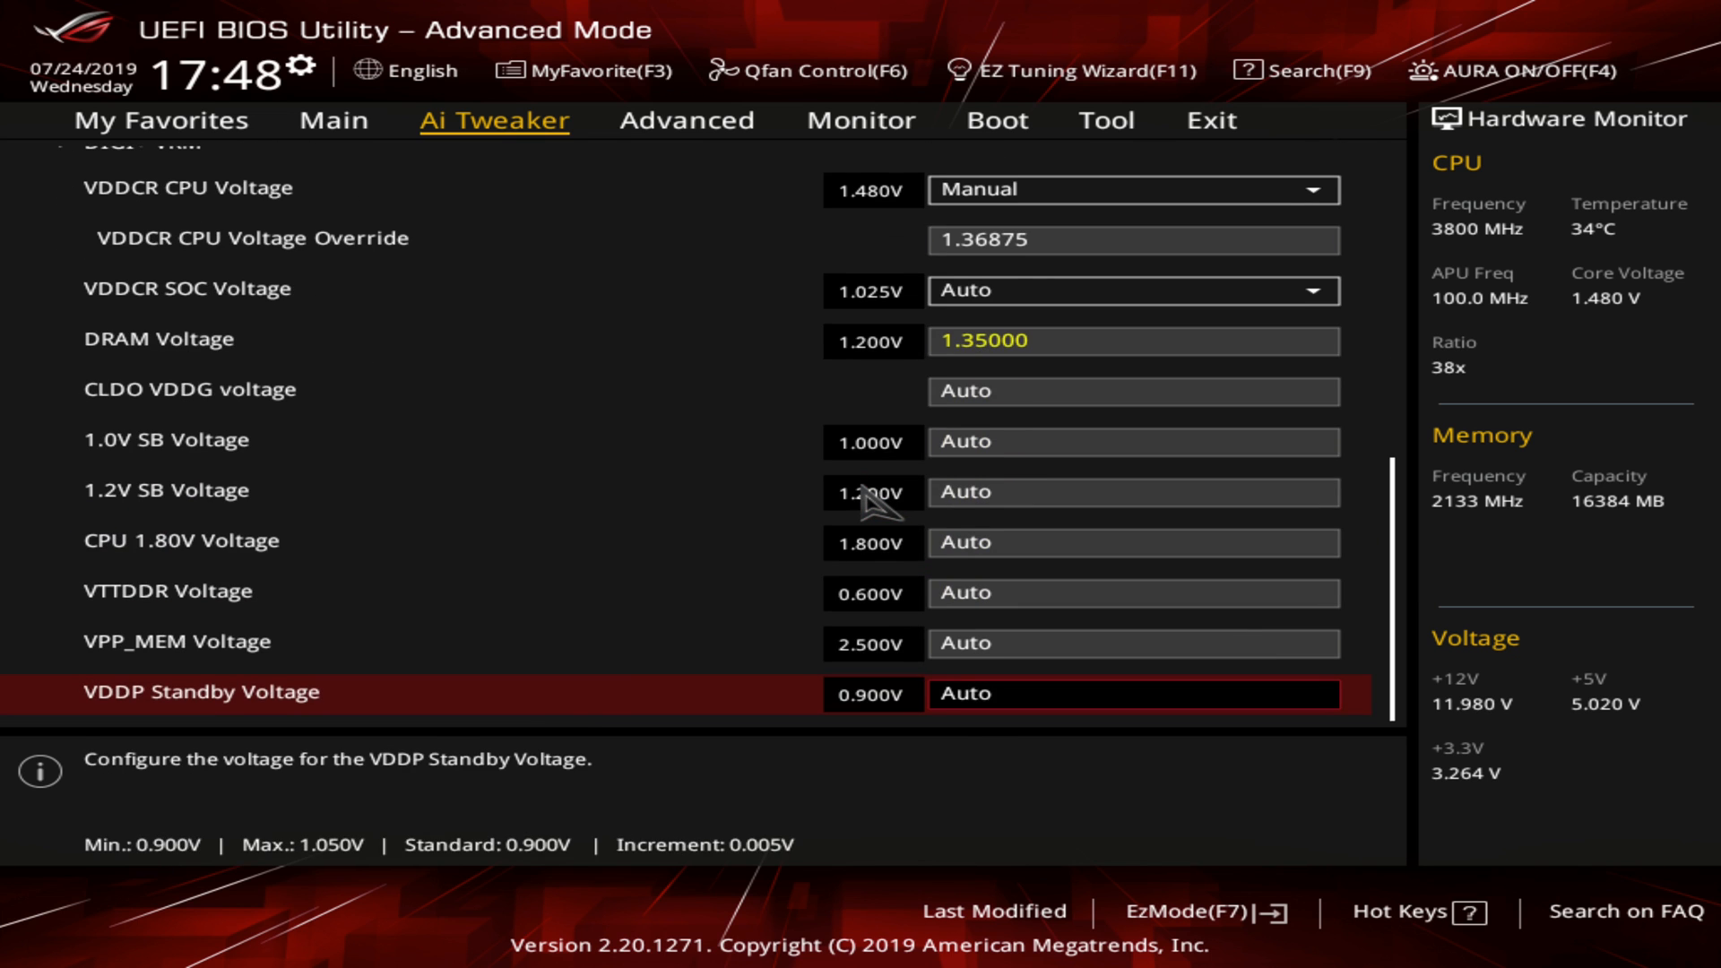
# Review the tuned DIGI+ VRM settings, then move to the BIOS exit options.
pyautogui.click(687, 120)
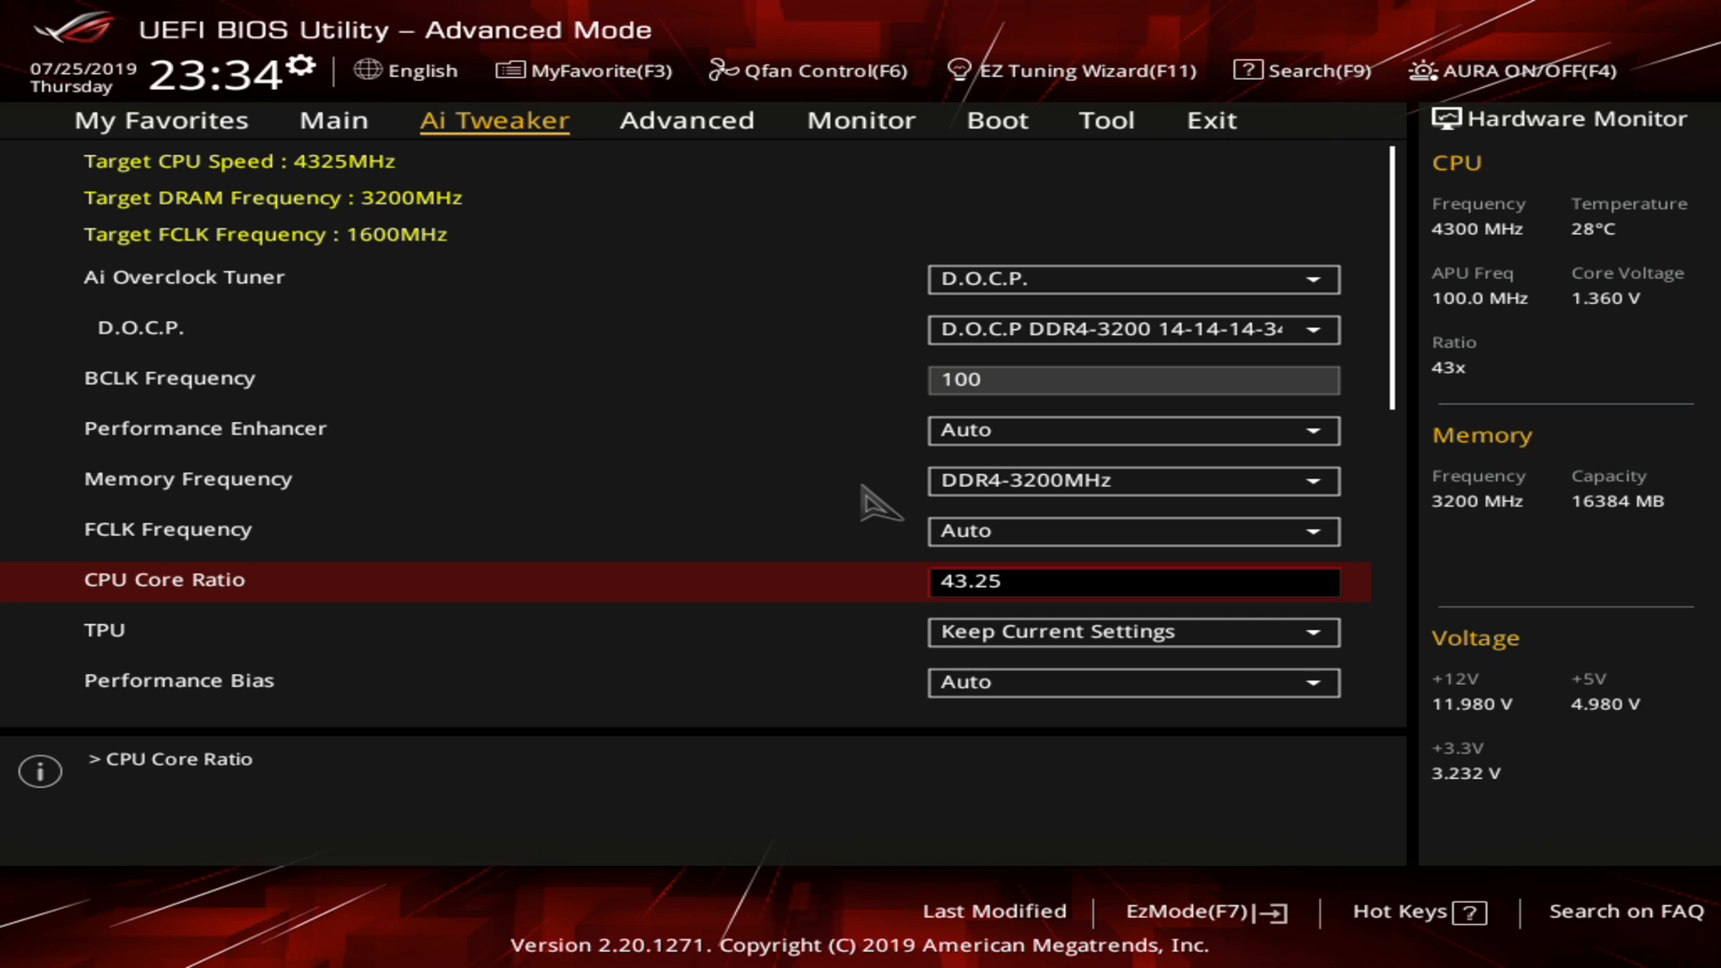
pyautogui.click(1210, 120)
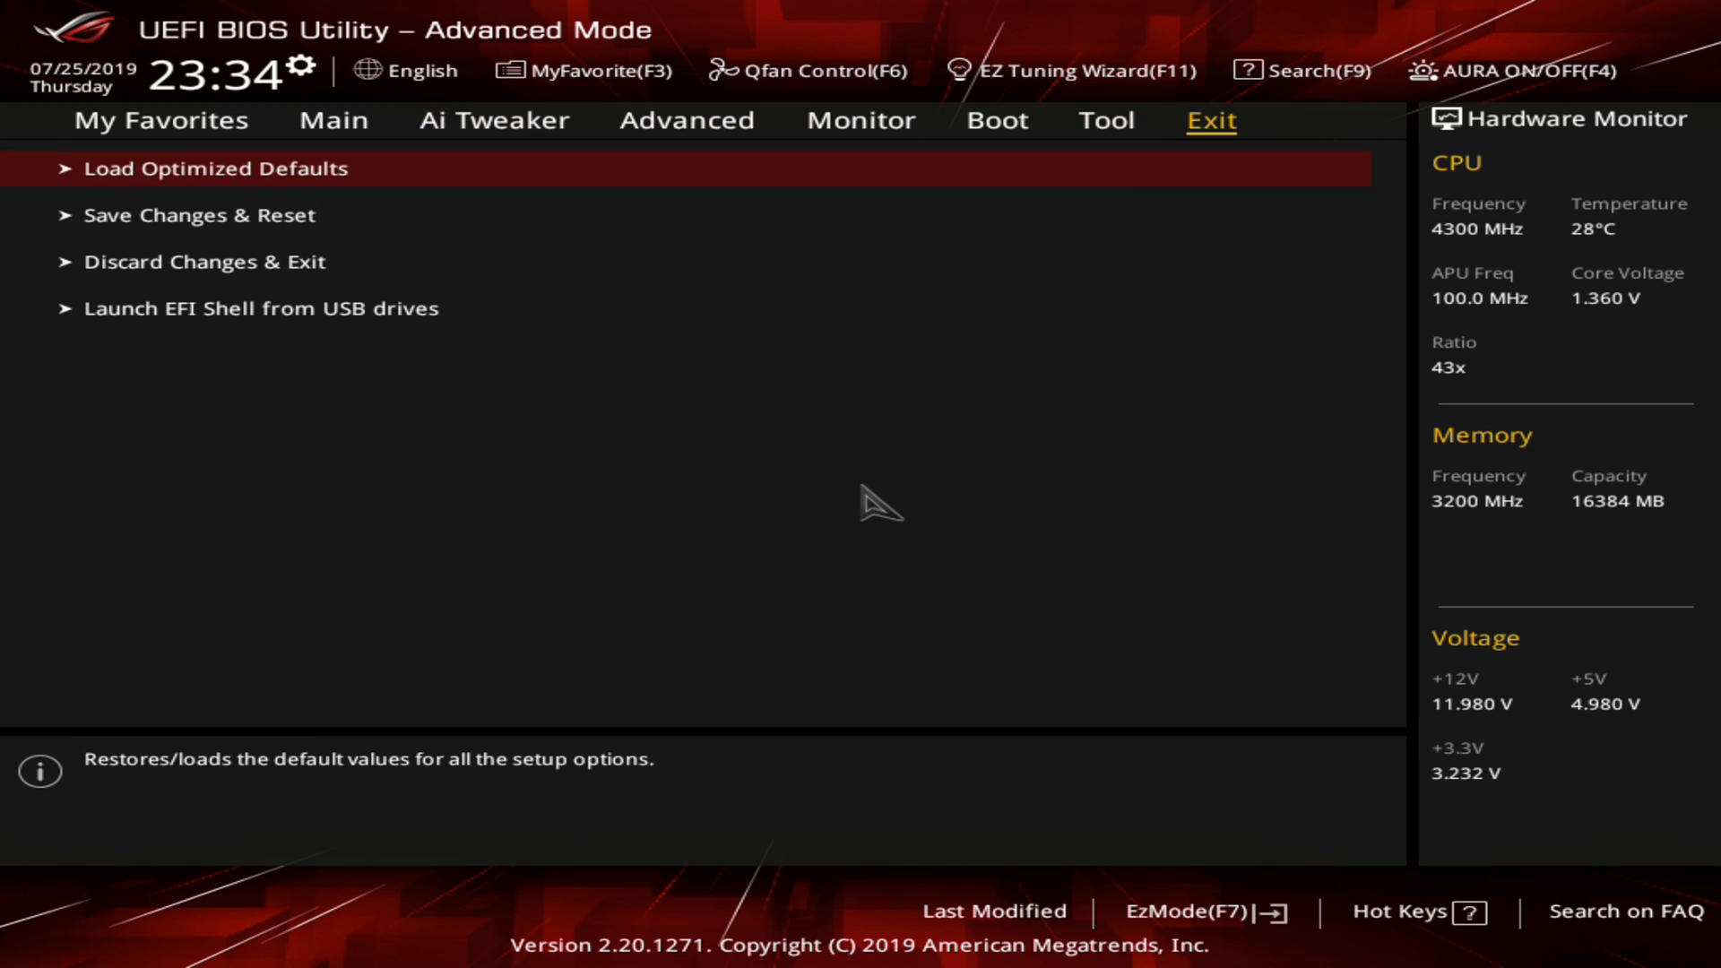